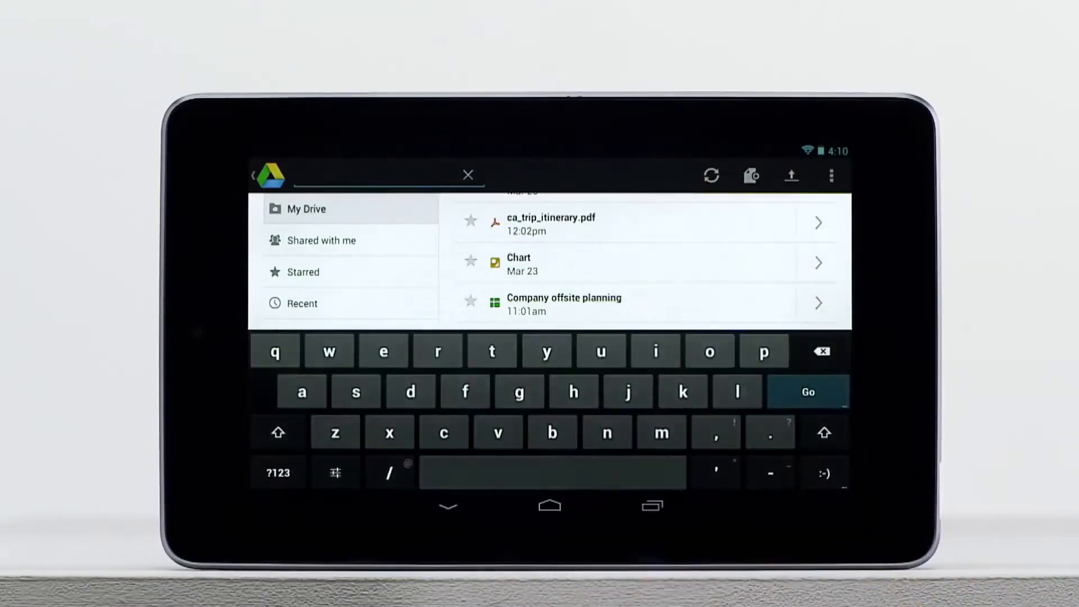
# Search Drive for 'san francisco' and enable offline access for ca_trip_itinerary.pdf.
pyautogui.write('san franci')
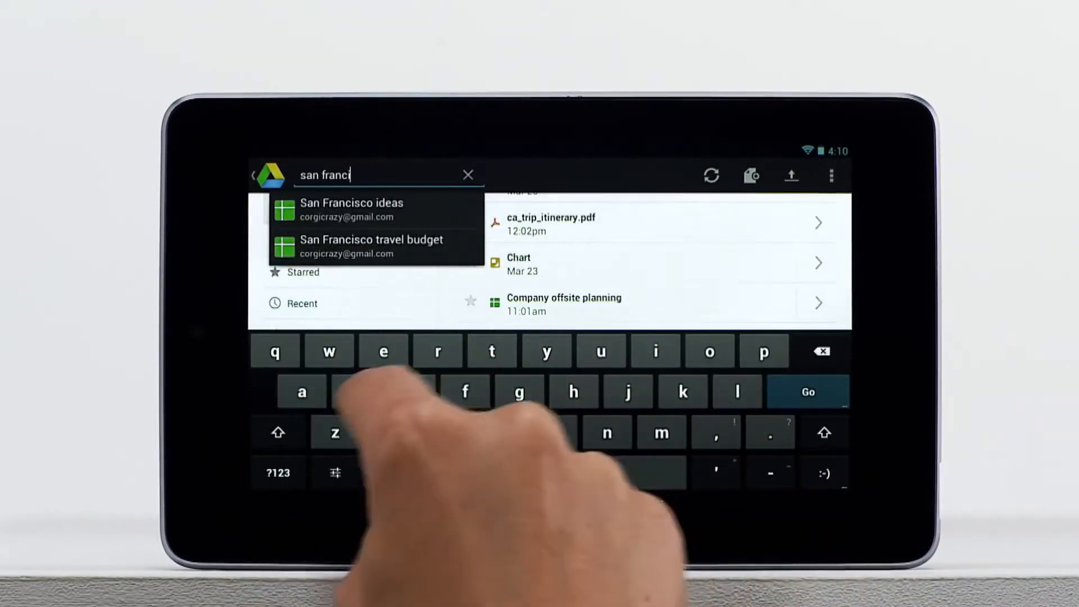
pyautogui.click(807, 391)
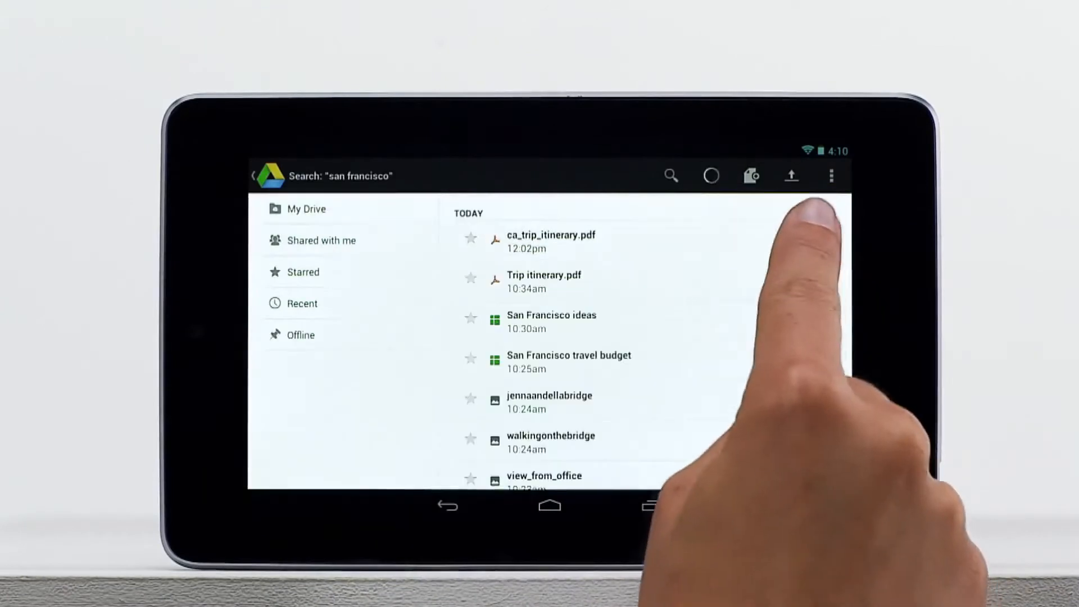
pyautogui.click(551, 241)
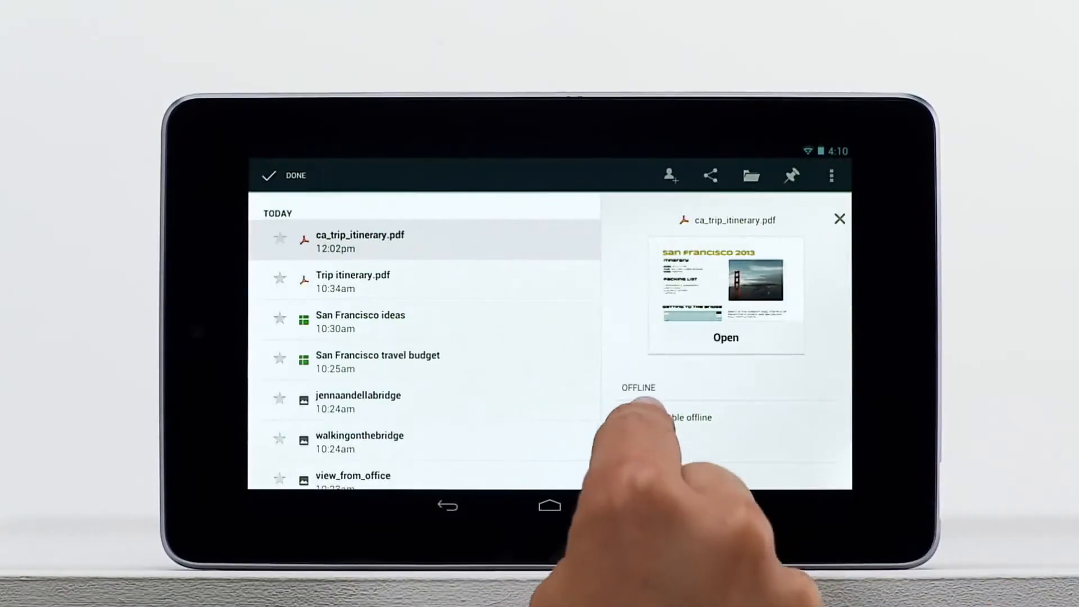
pyautogui.click(661, 417)
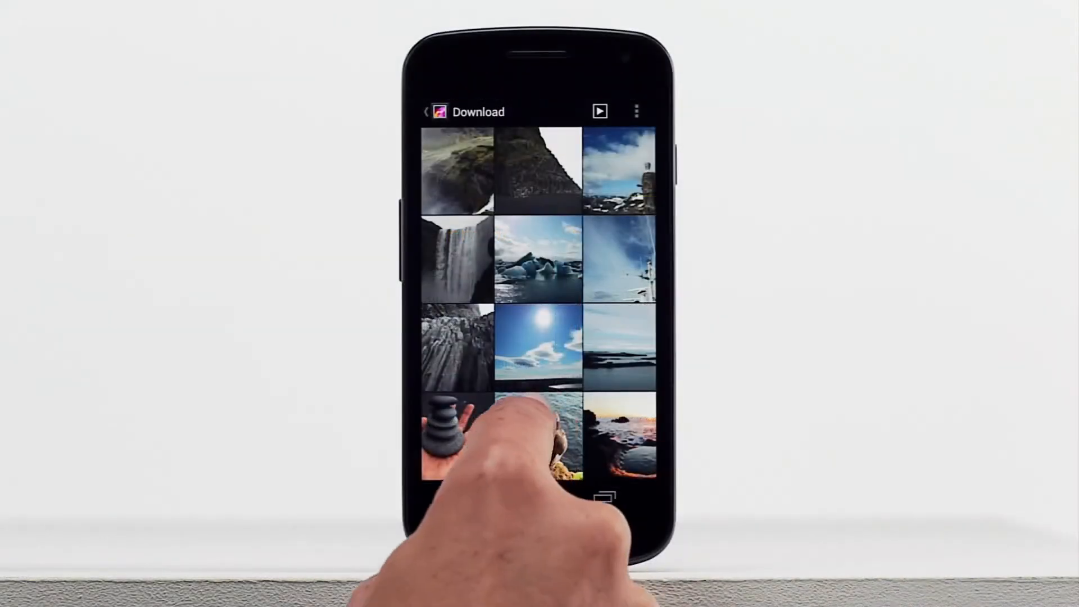
# Upload the puffin photo IMG_2270.JPG from Gallery to the Travel photos folder.
pyautogui.click(540, 434)
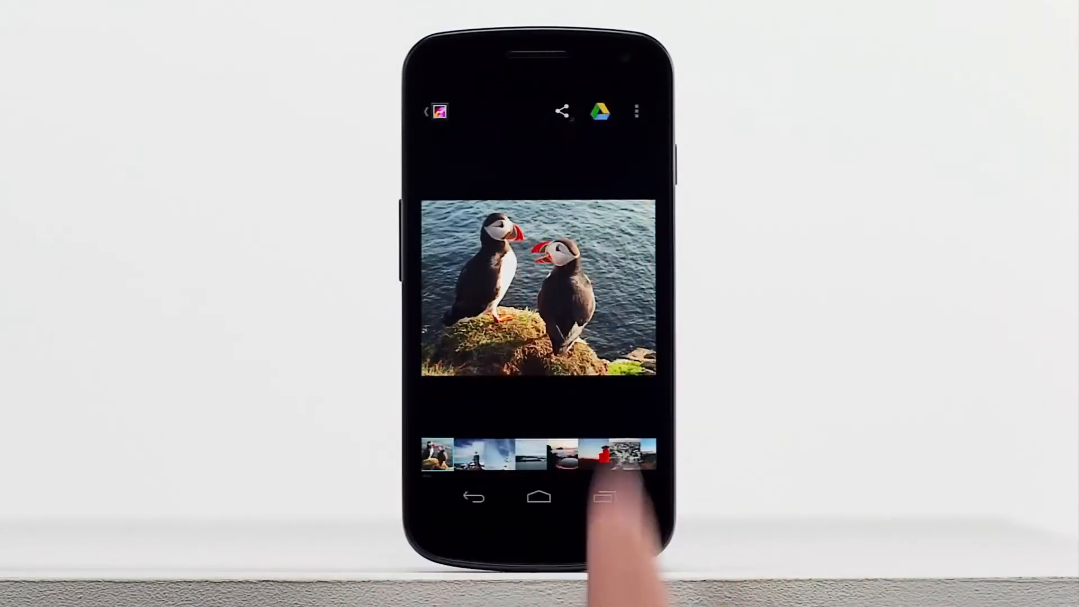
pyautogui.click(600, 110)
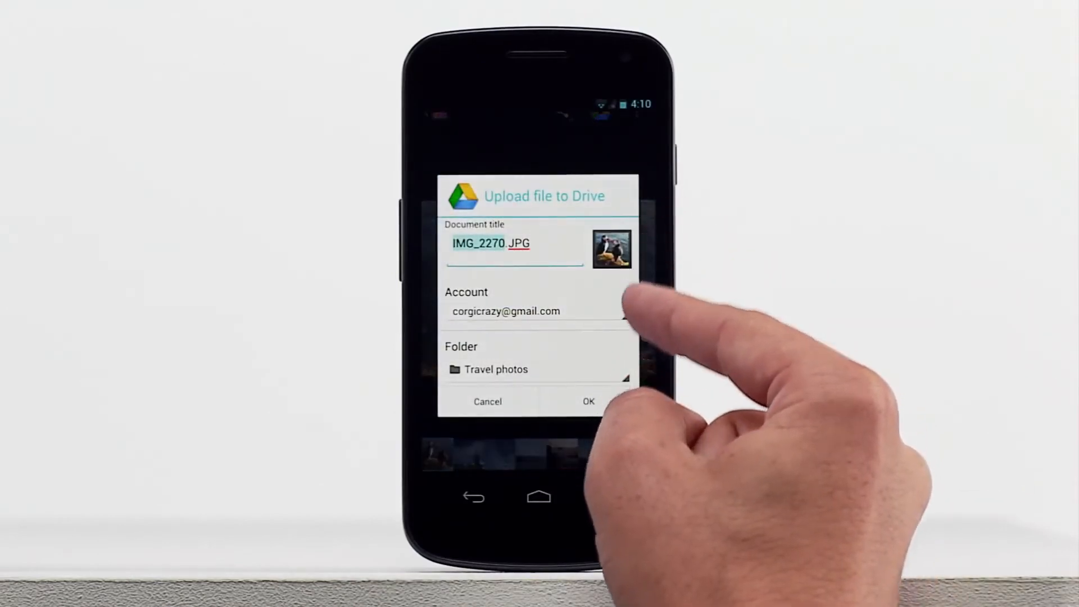
pyautogui.click(587, 401)
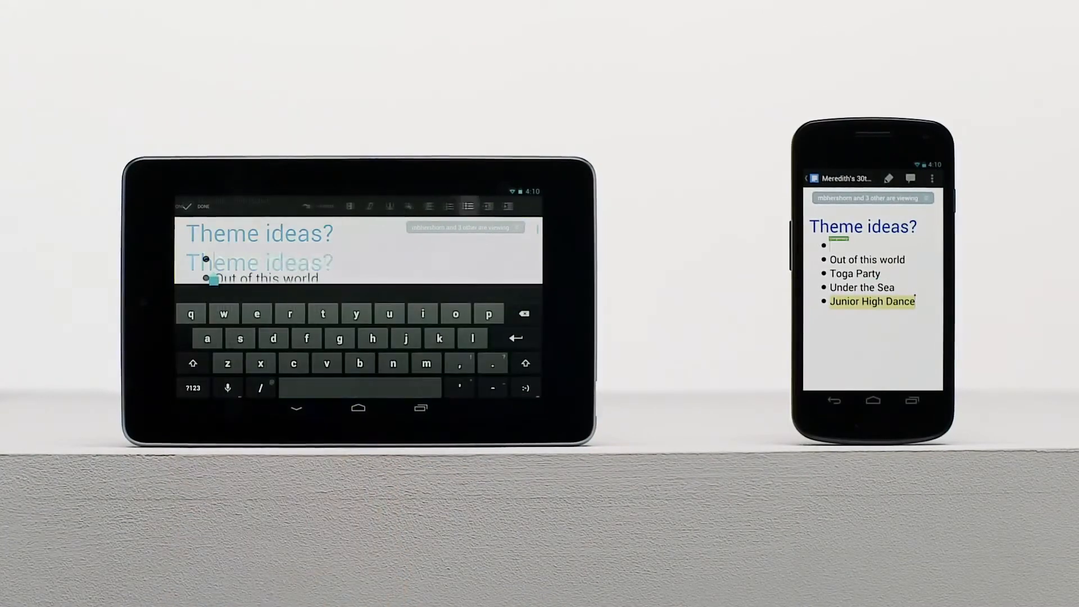
# Add a red-text bullet 'Disco' at the top of the Theme ideas? list.
pyautogui.click(433, 206)
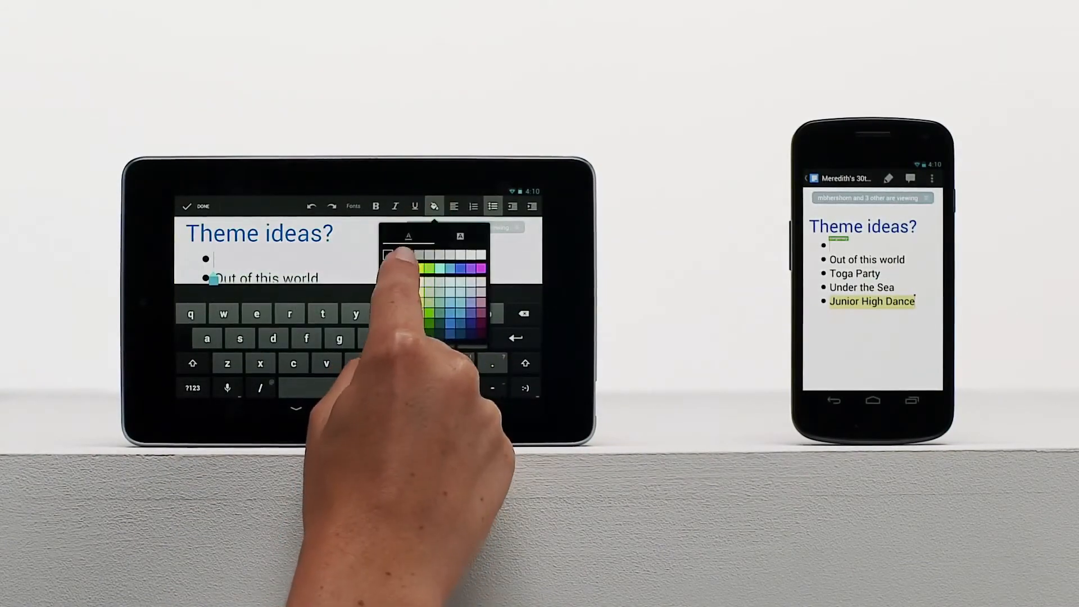
pyautogui.write('Di')
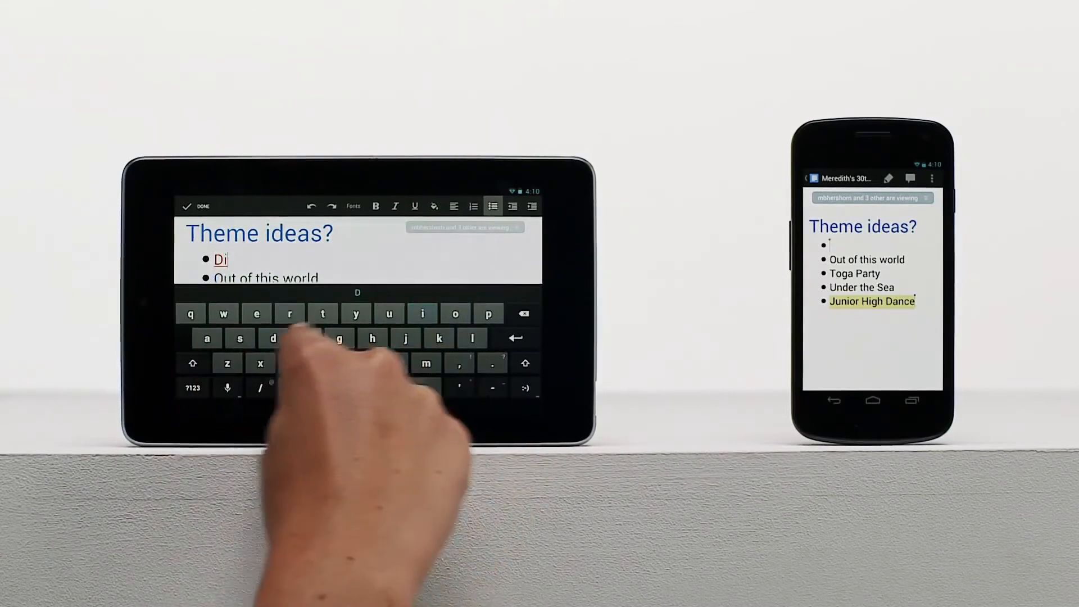
pyautogui.write('sco')
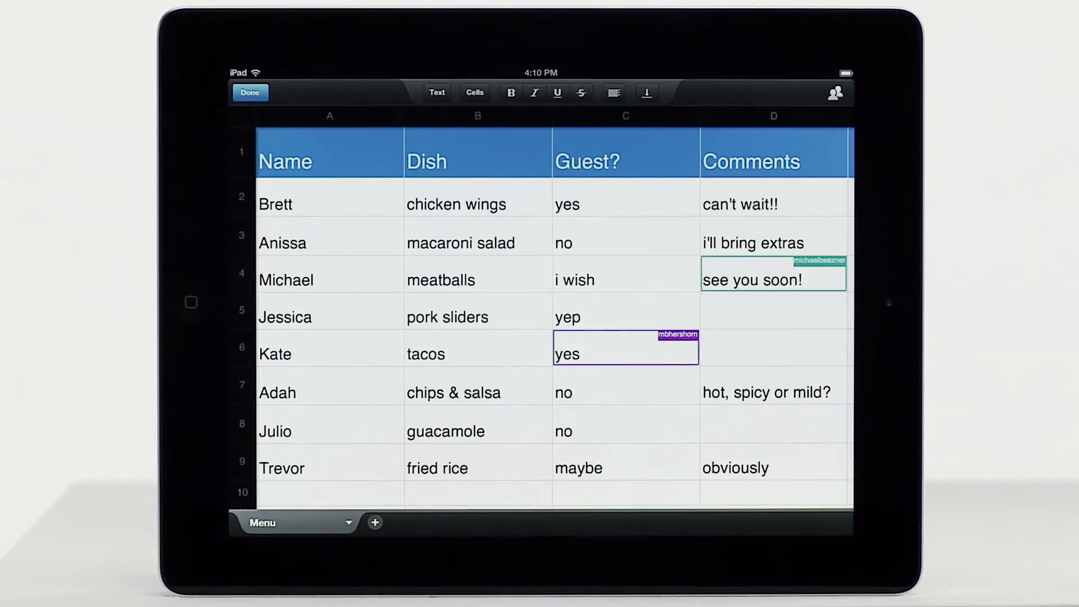
# Insert a row above Michael and begin entering 'Ki' as its Name.
pyautogui.click(242, 273)
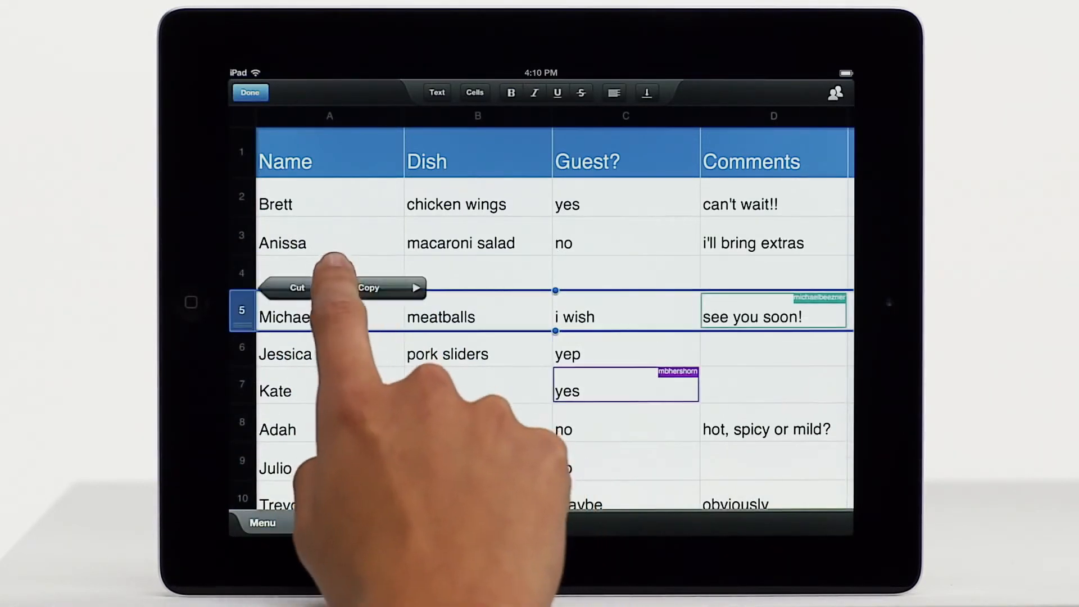
pyautogui.write('Ki')
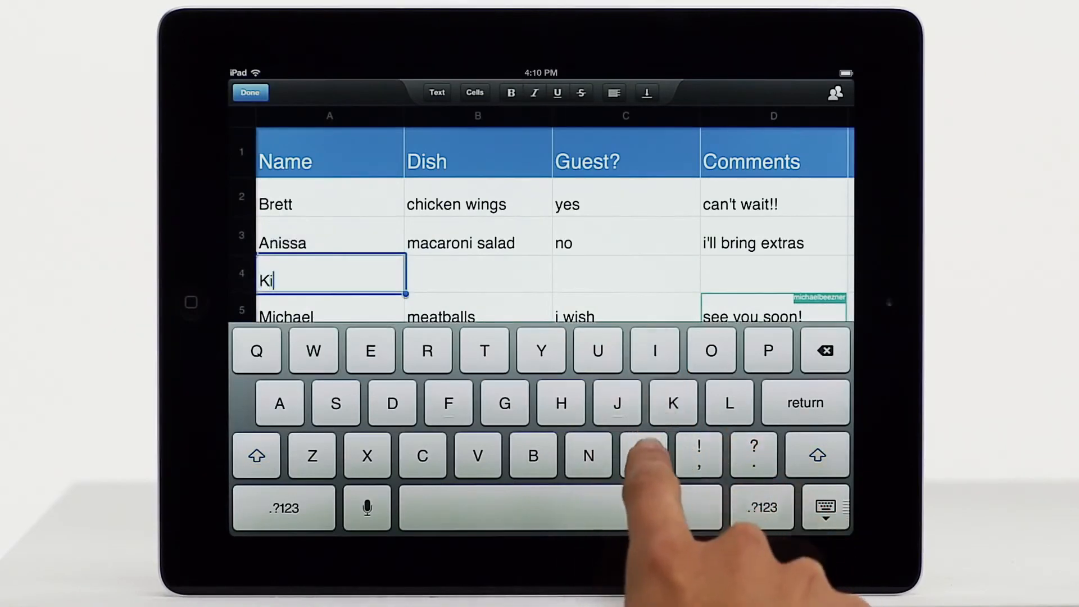